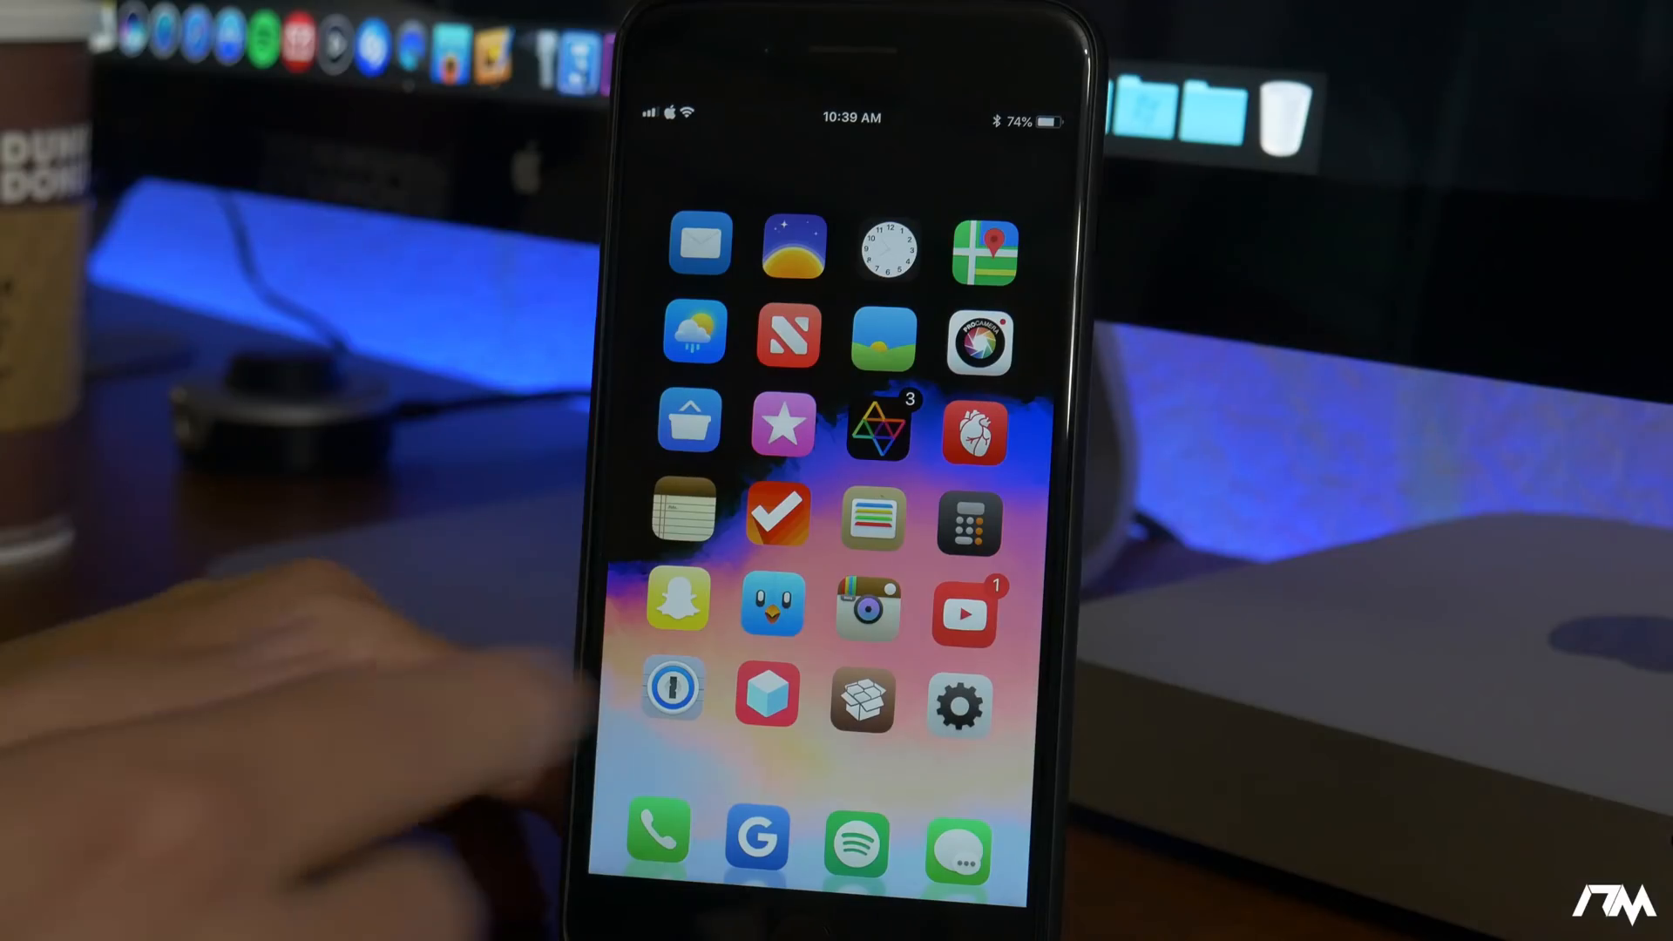
# Disable the Mojito icon theme in Anemone, preview the Lotus icons, and apply them
pyautogui.hscroll(-3)
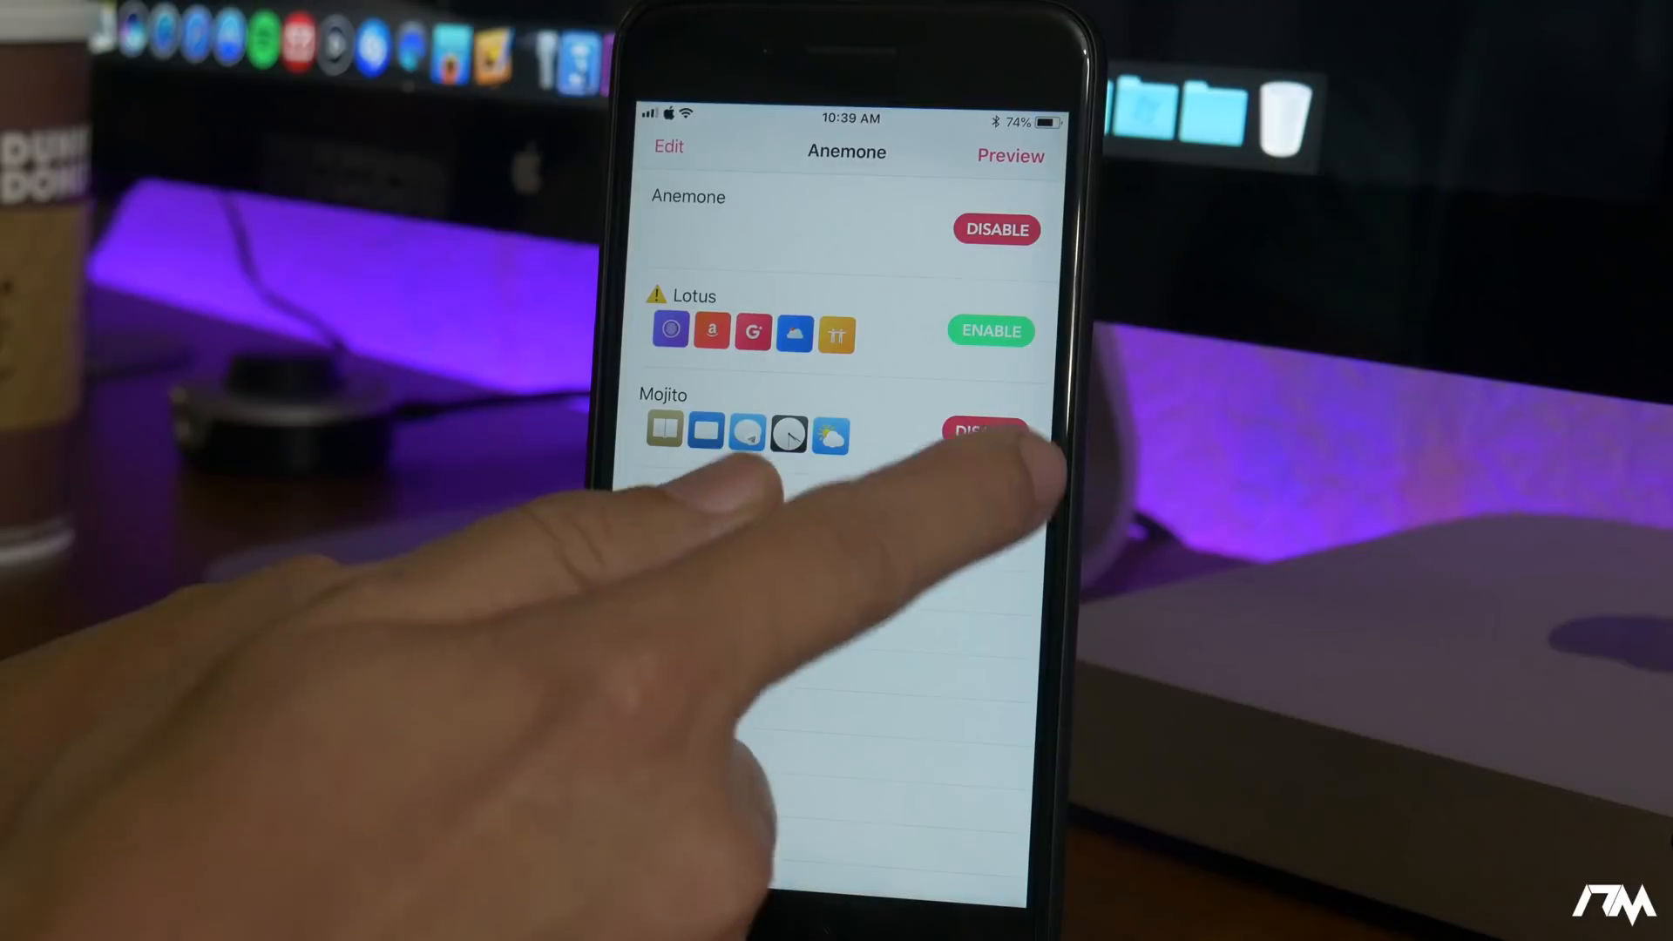
pyautogui.click(983, 432)
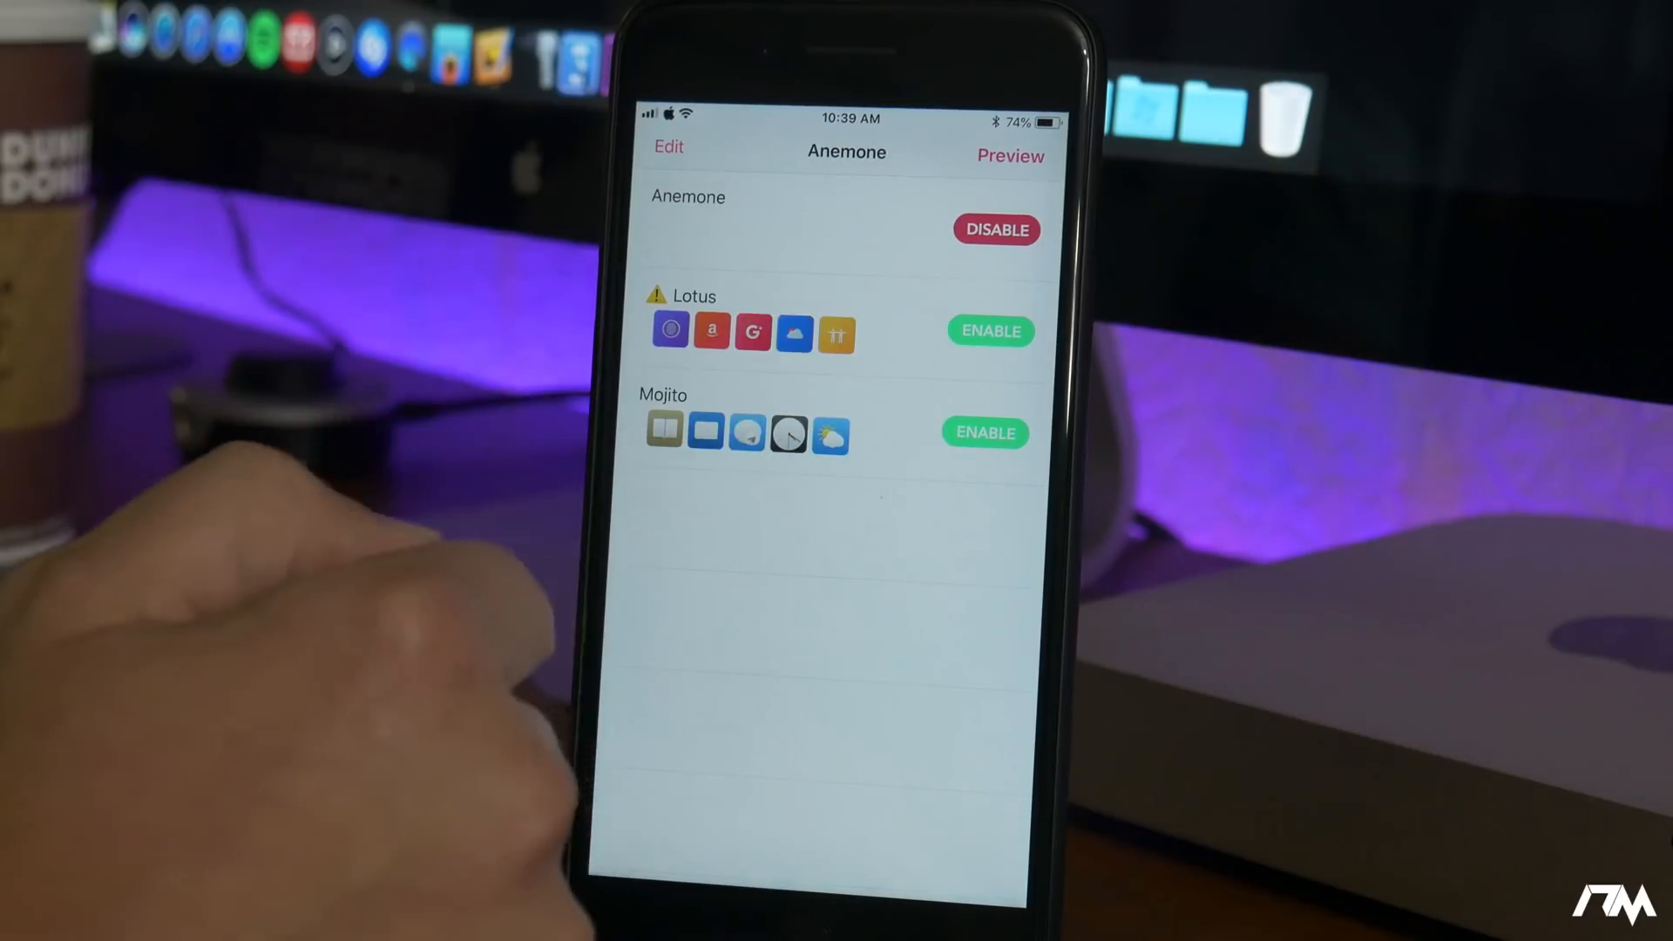
pyautogui.click(990, 331)
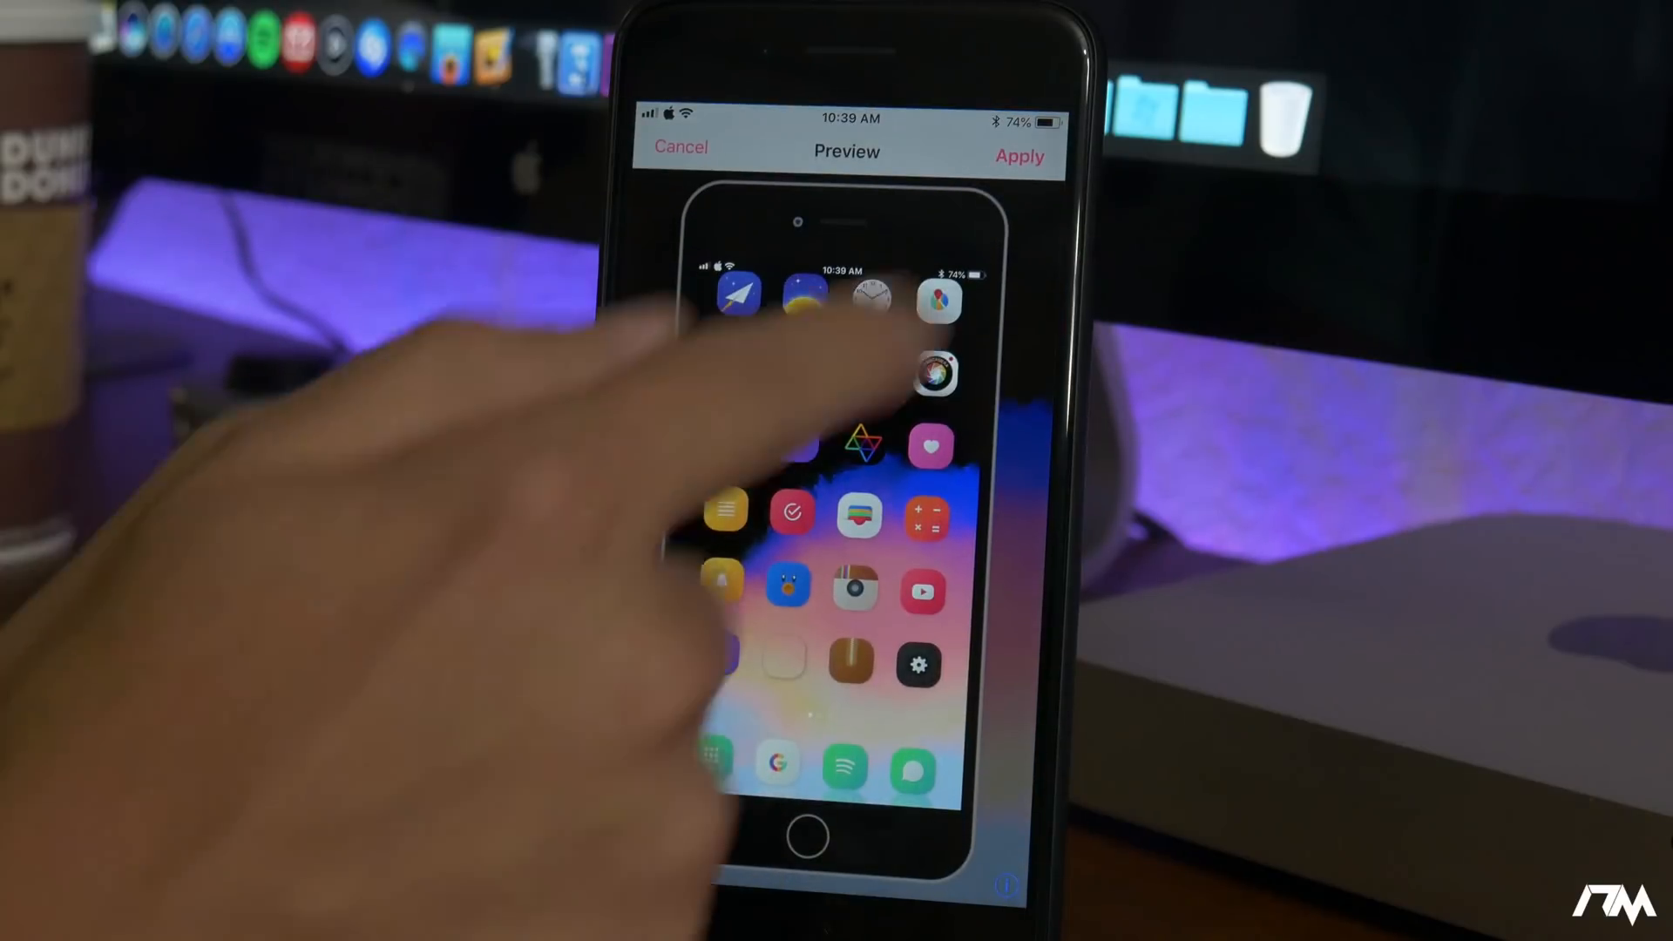
pyautogui.click(1019, 157)
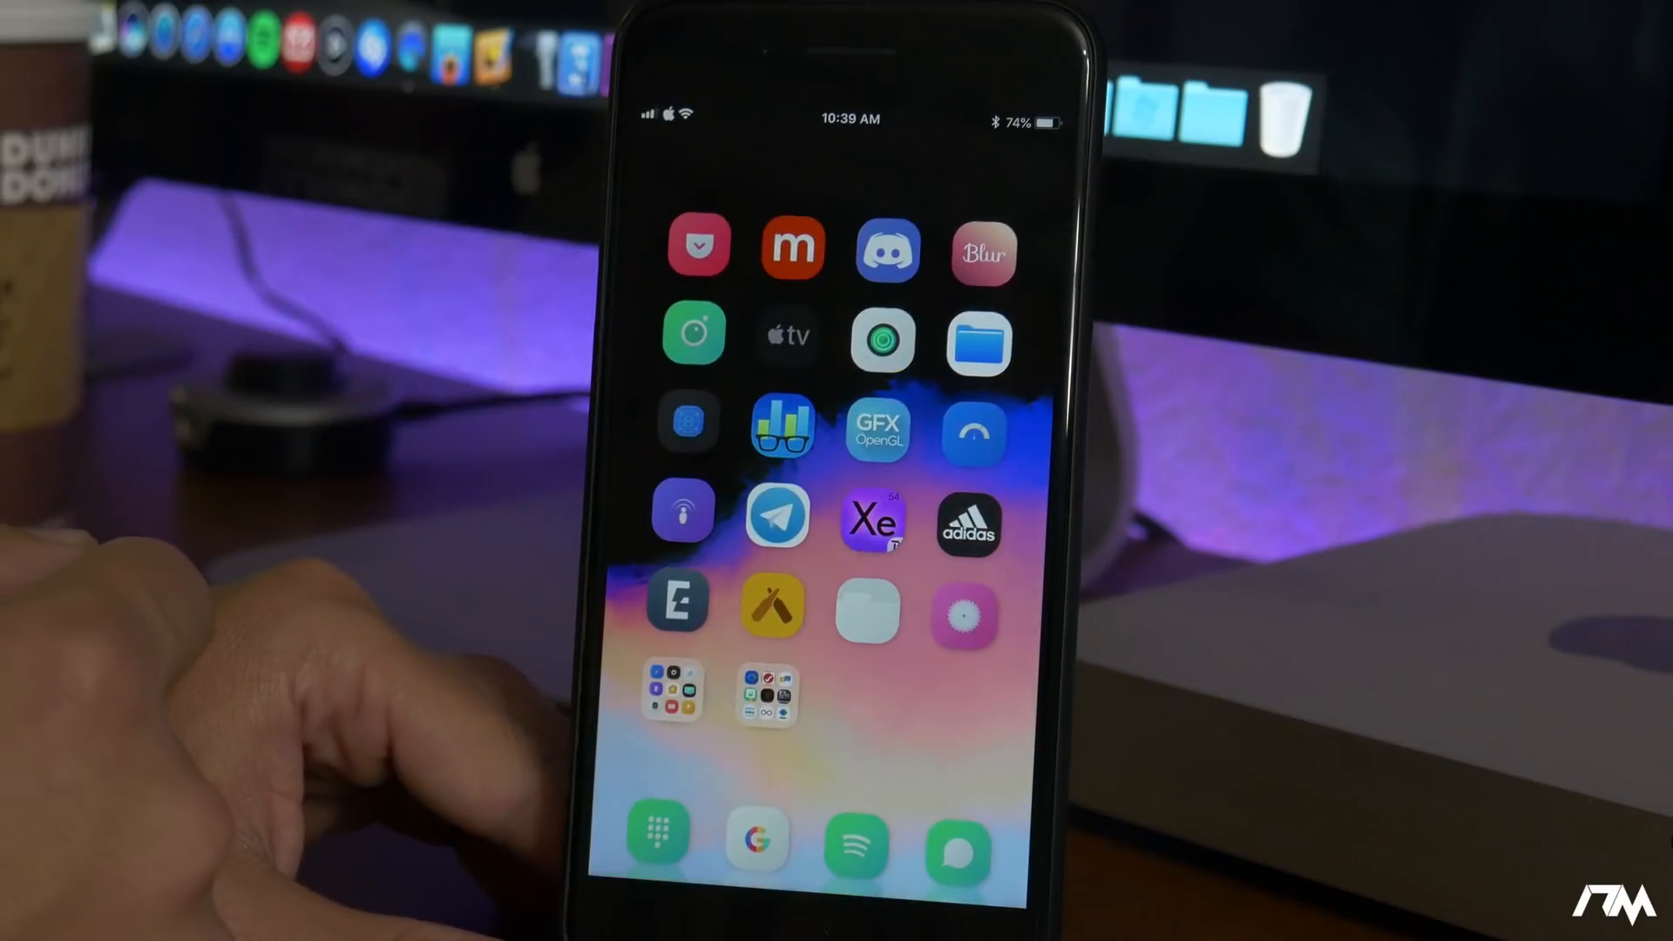
pyautogui.hscroll(-3)
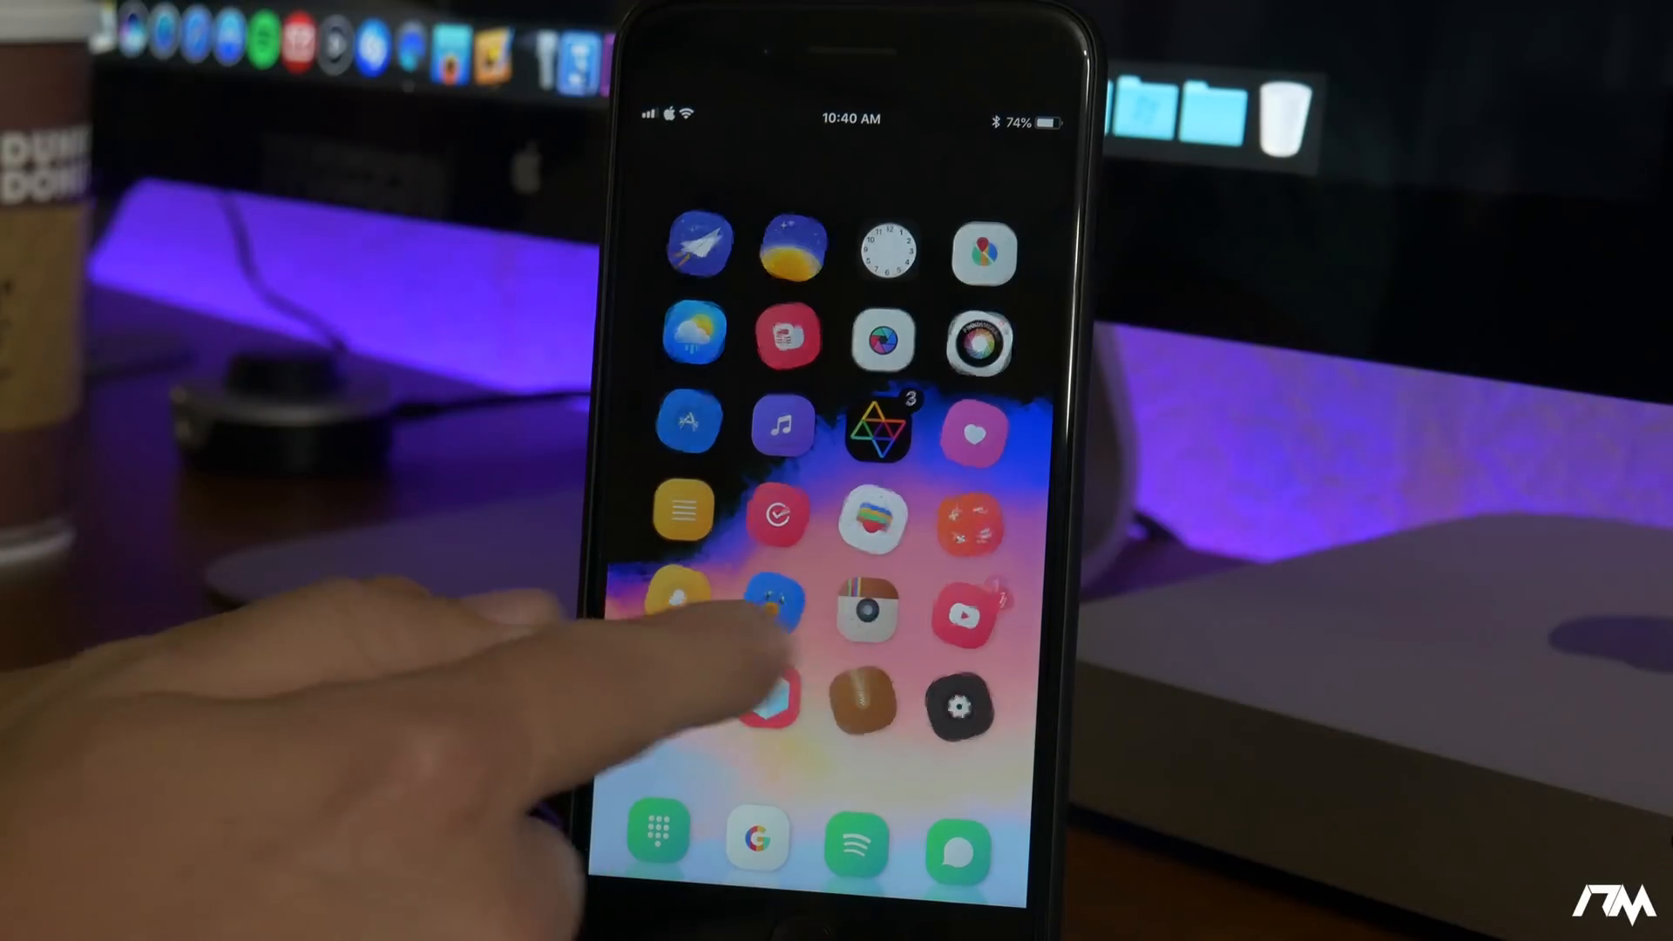
pyautogui.hscroll(-3)
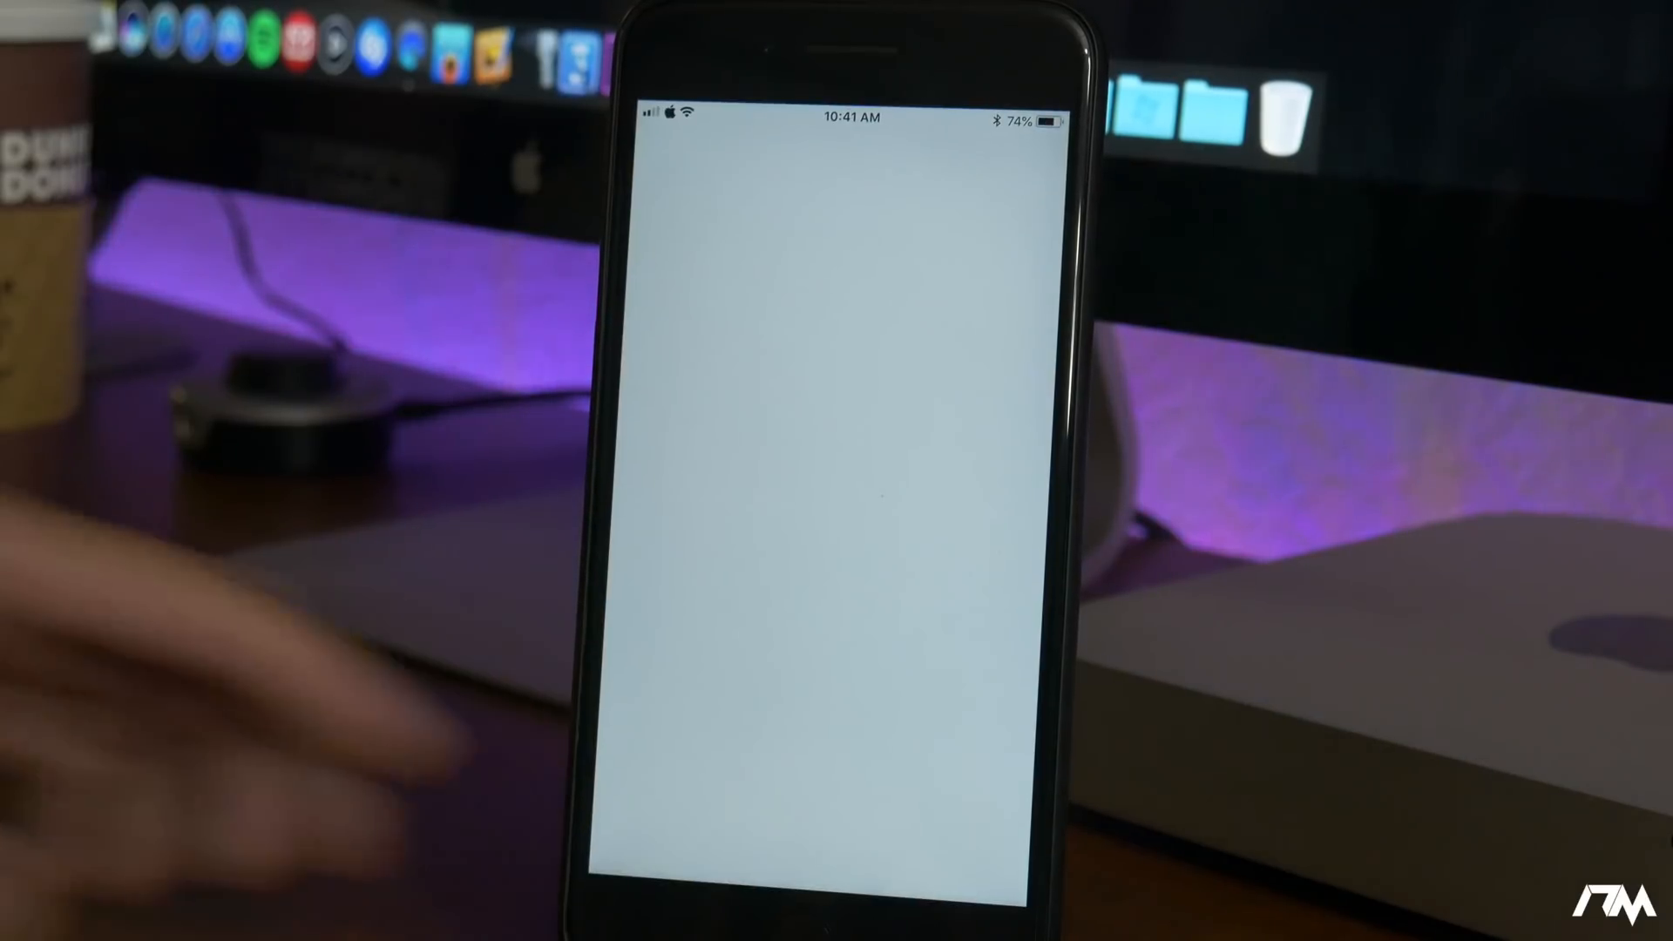
pyautogui.click(837, 480)
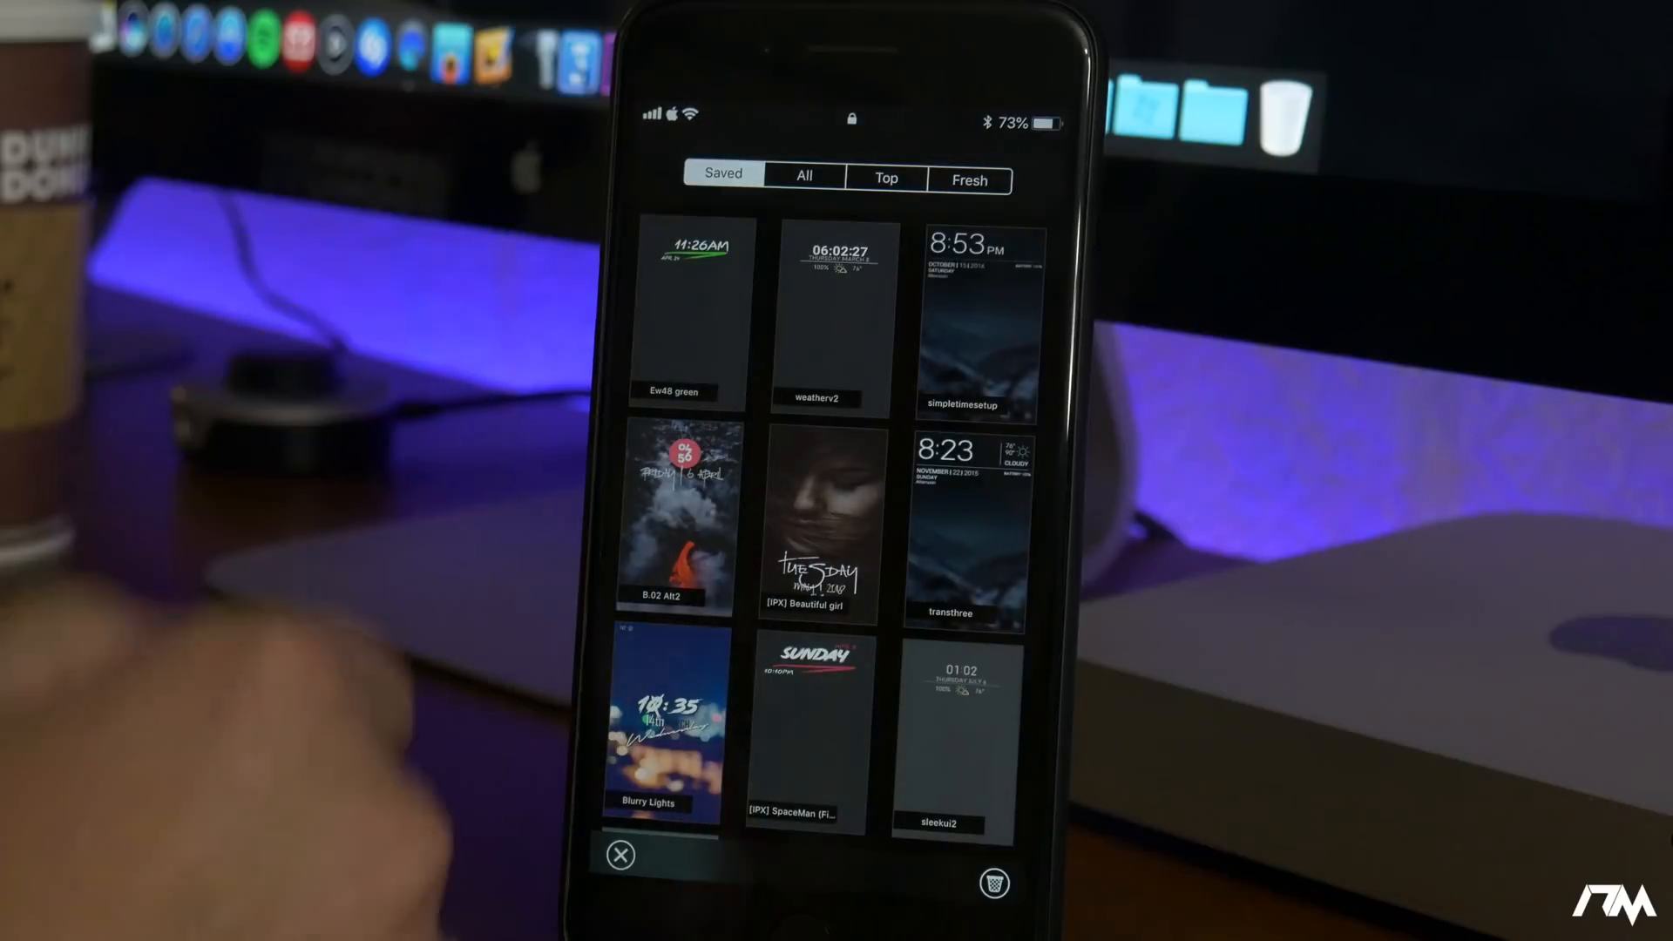
# Tap a saved Lock Plus Pro theme to bring up its Apply/Delete/Cancel sheet
pyautogui.click(661, 726)
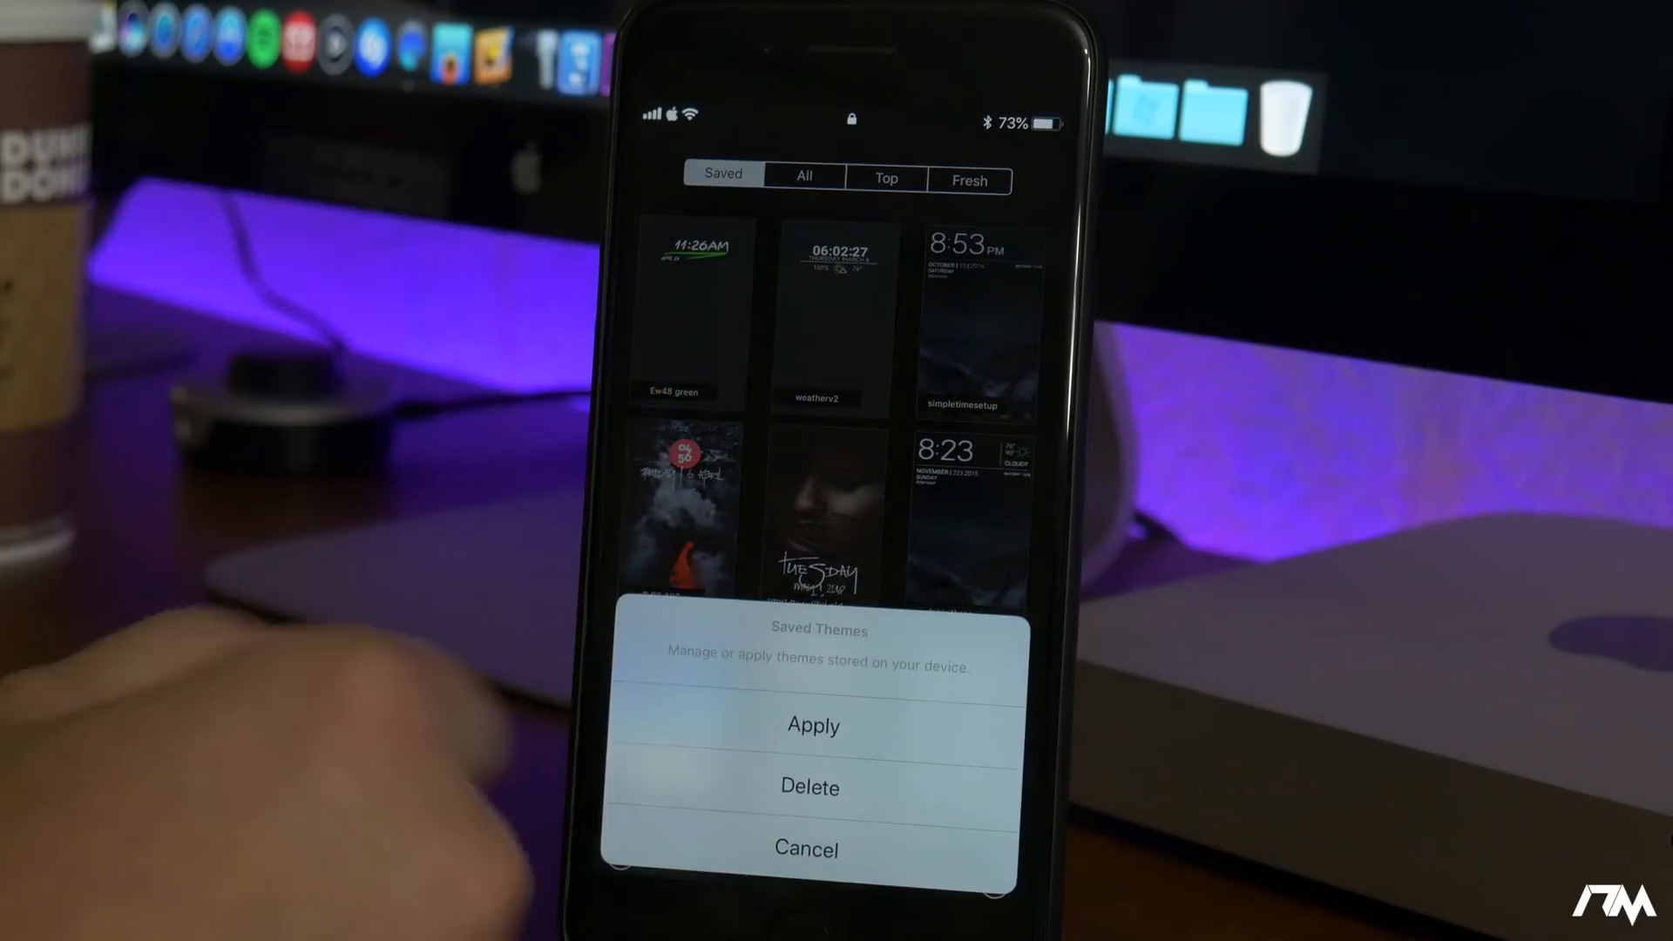